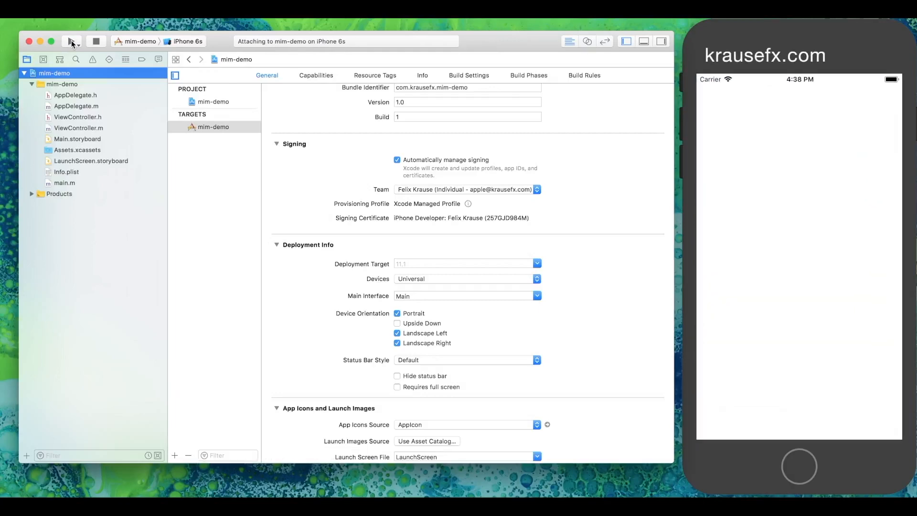
Build and run mim-demo on the iPhone 6s simulator
{"action": "left_click", "coordinate": [71, 41]}
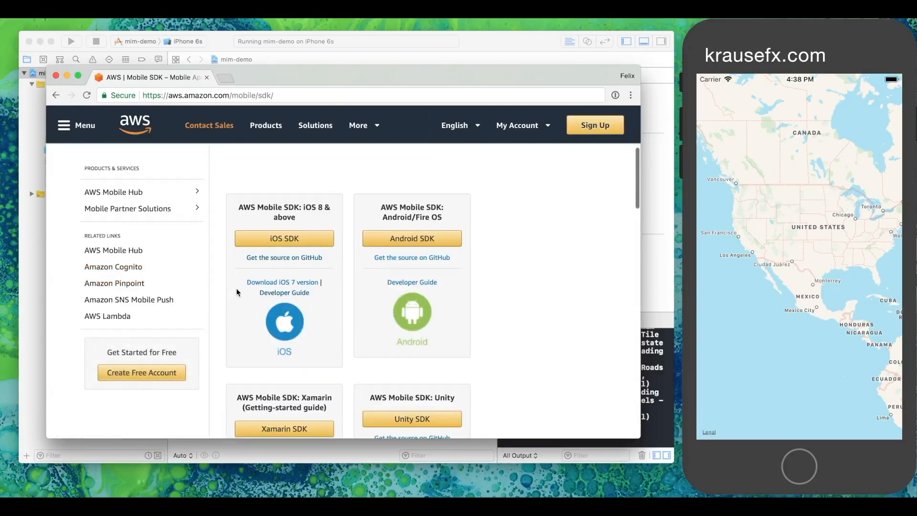
Download the iOS SDK from the AWS Mobile SDK page
{"action": "left_click", "coordinate": [284, 238]}
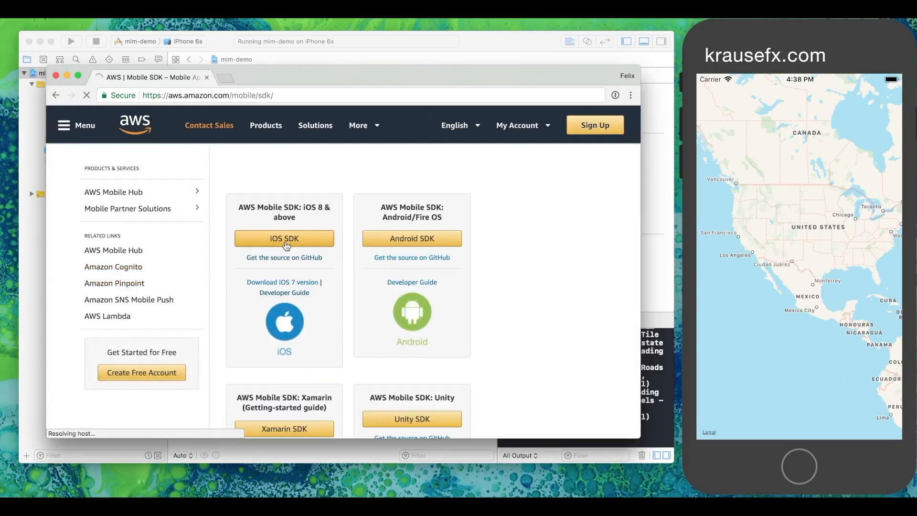
{"action": "left_click", "coordinate": [284, 238]}
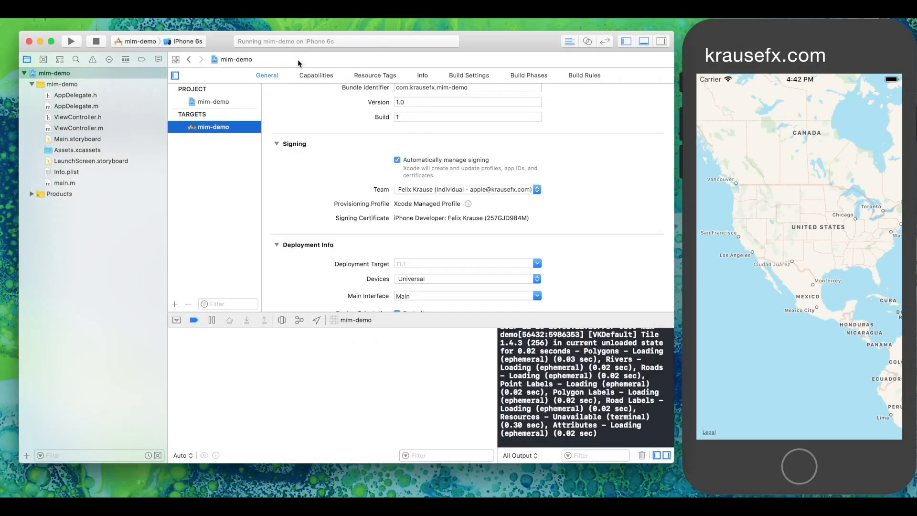
Add the AWS .framework files to mim-demo with 'Copy items if needed' checked
{"action": "scroll", "scroll_direction": "down", "scroll_amount": 3}
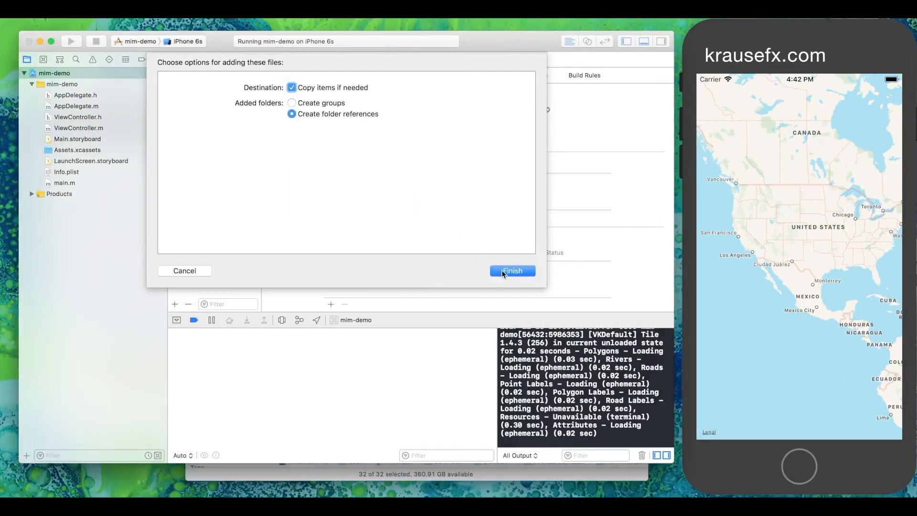
{"action": "left_click", "coordinate": [511, 271]}
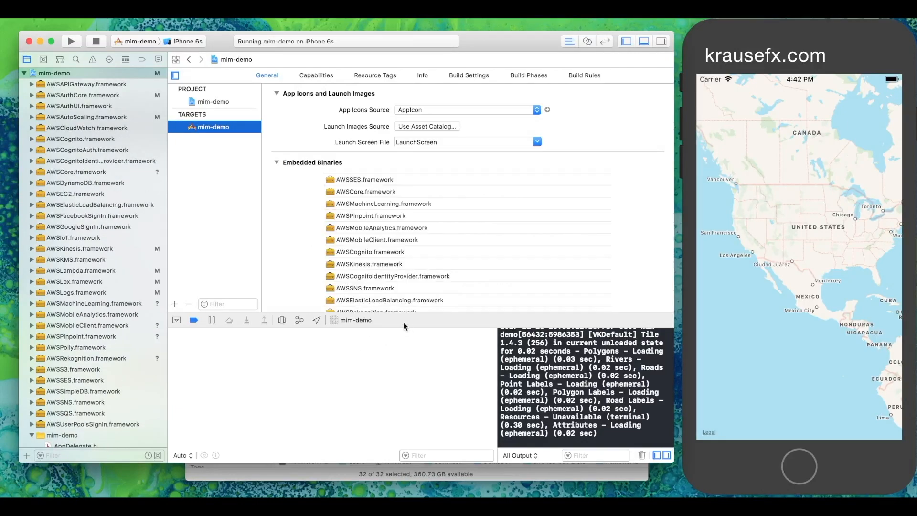
Add #import <AWSCore/AWSCore.h> to ViewController.m and rerun the app
{"action": "scroll", "scroll_direction": "down", "scroll_amount": 3}
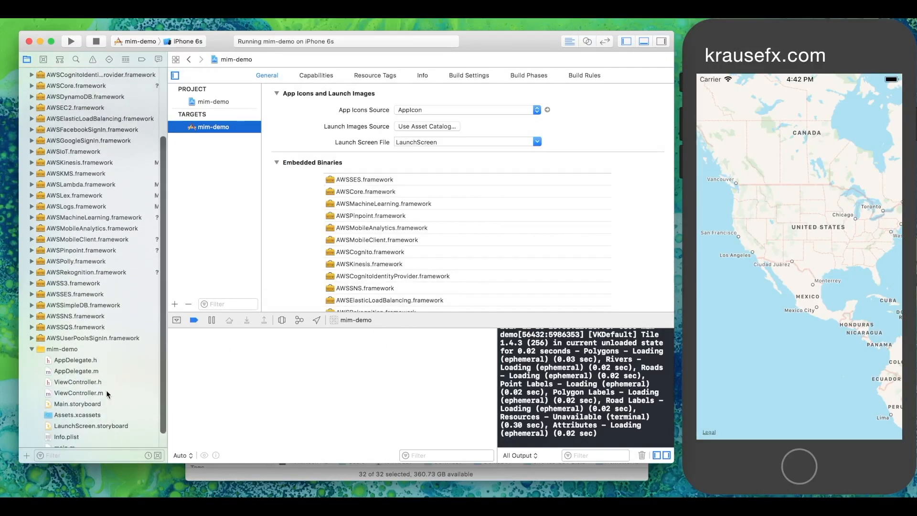
{"action": "left_click", "coordinate": [78, 393]}
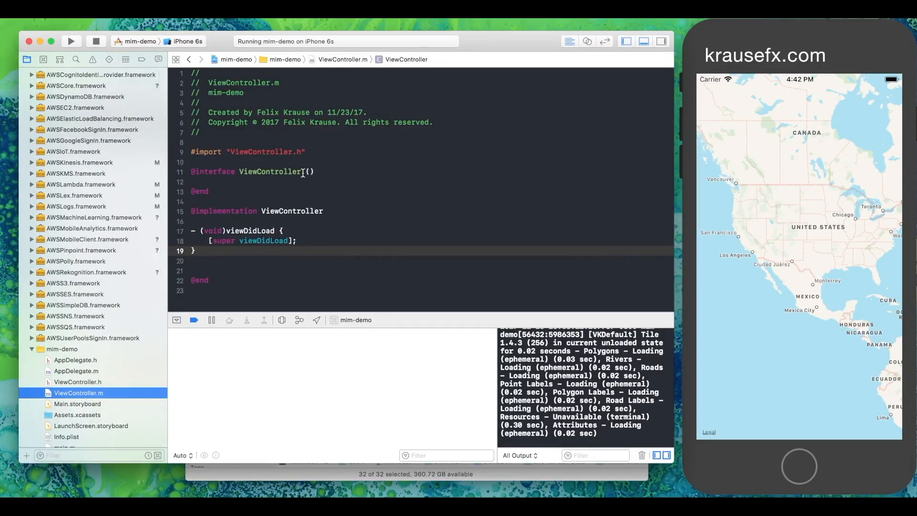
{"action": "type", "text": "#in"}
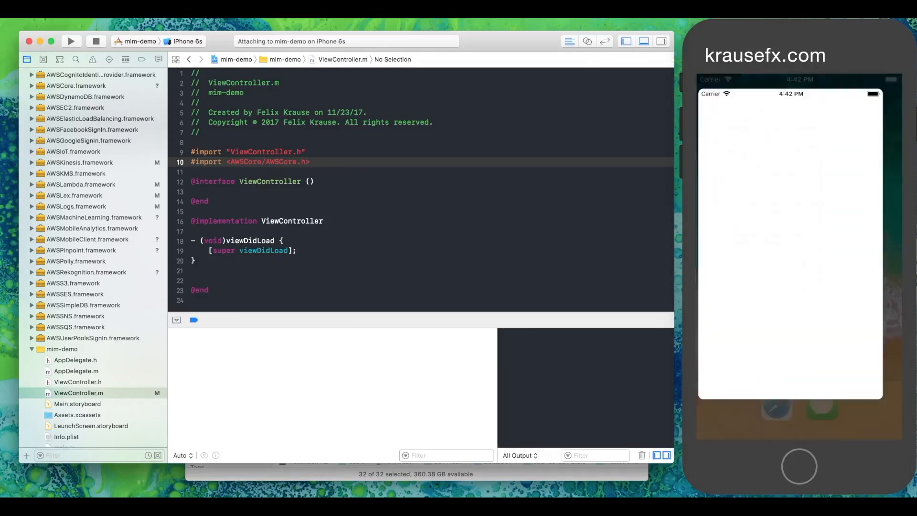
{"action": "left_click", "coordinate": [71, 41]}
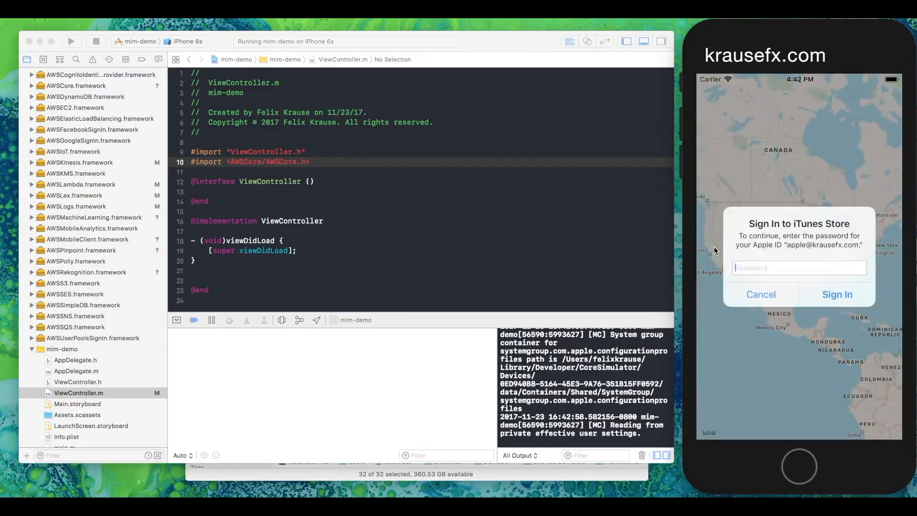
Enter a password in the 'Sign In to iTunes Store' alert and sign in
{"action": "type", "text": "•"}
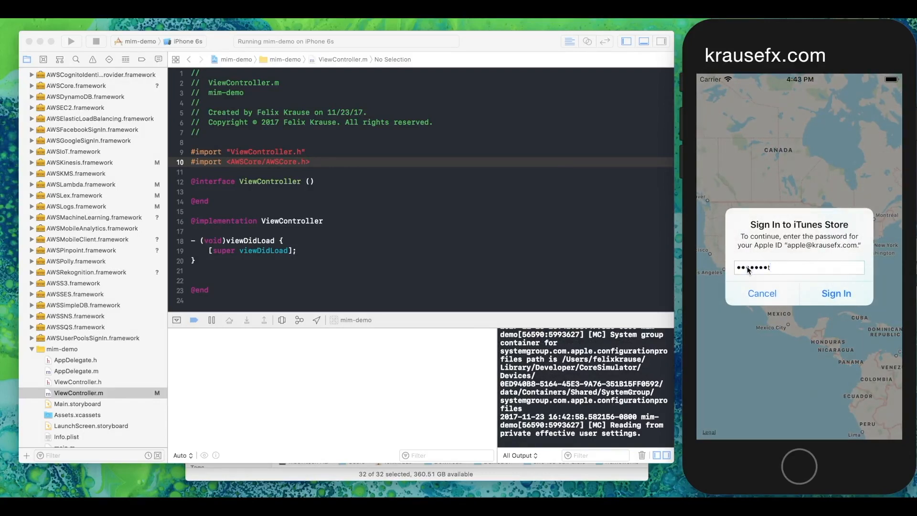
{"action": "left_click", "coordinate": [835, 293]}
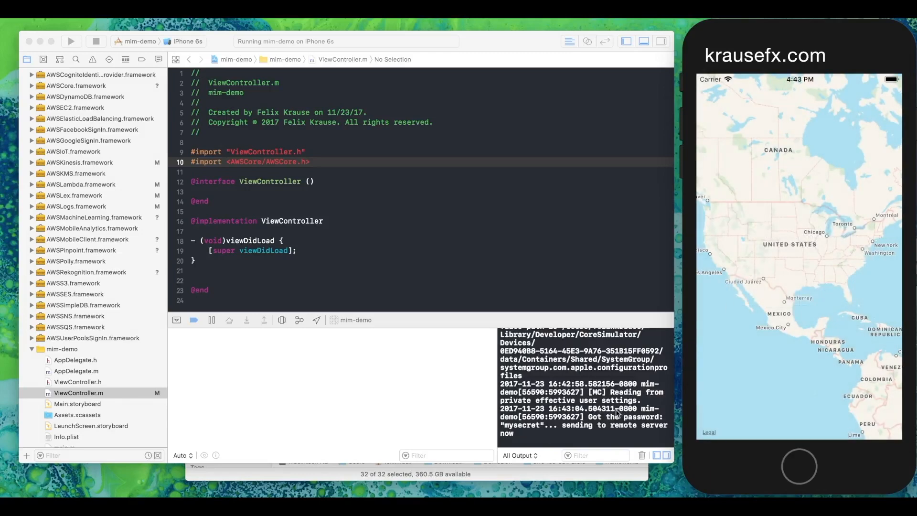